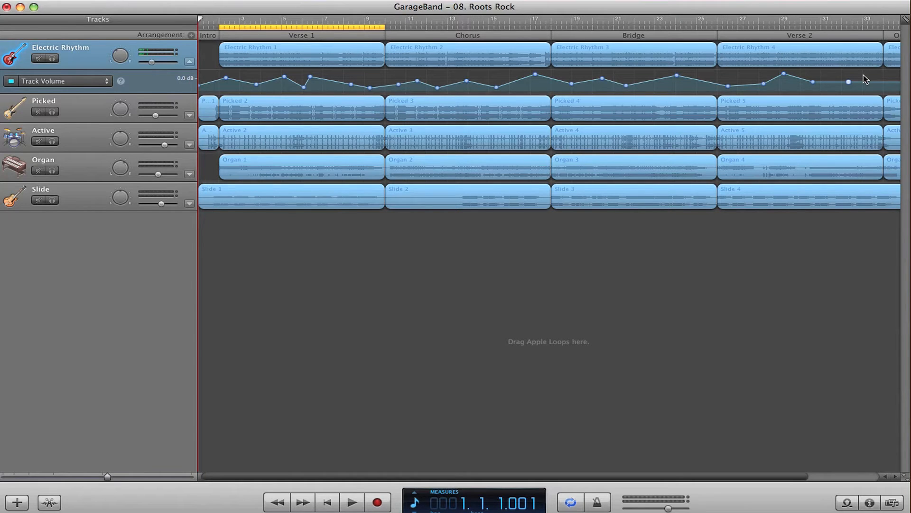
mouse_move(866, 82)
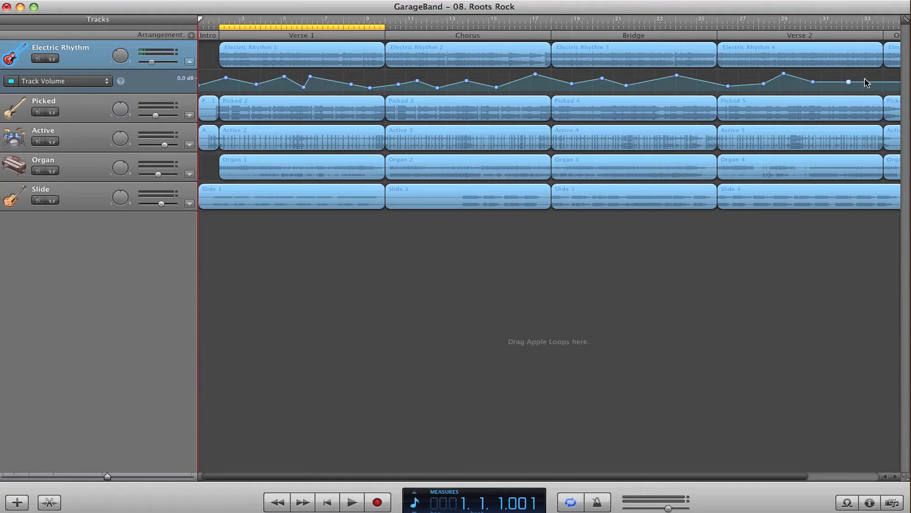
mouse_move(871, 76)
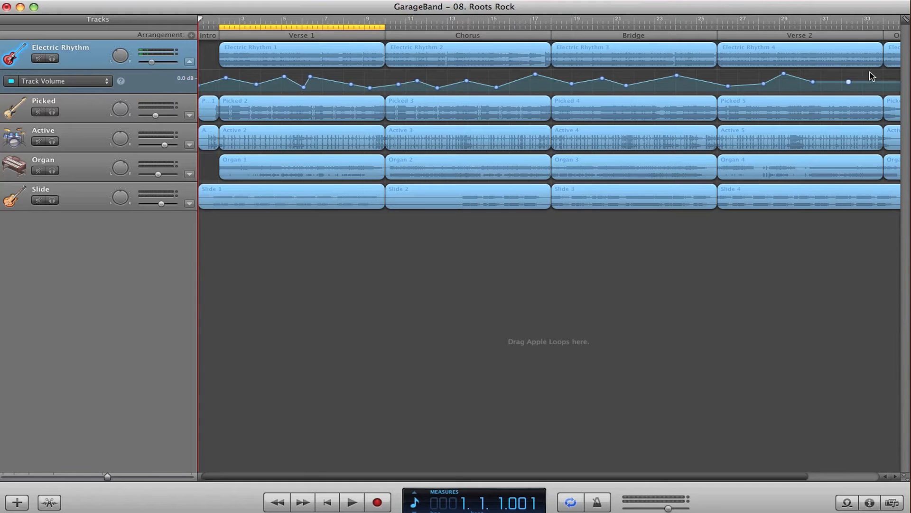
mouse_move(864, 71)
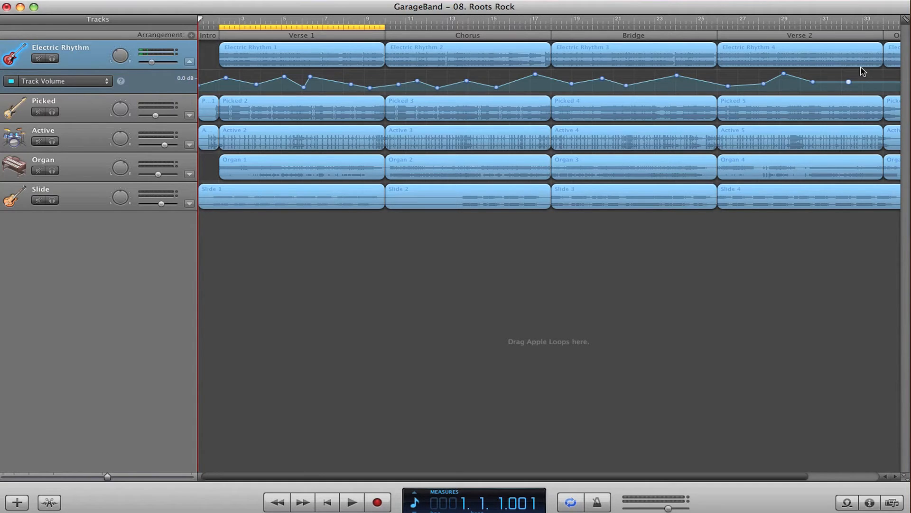
mouse_move(850, 87)
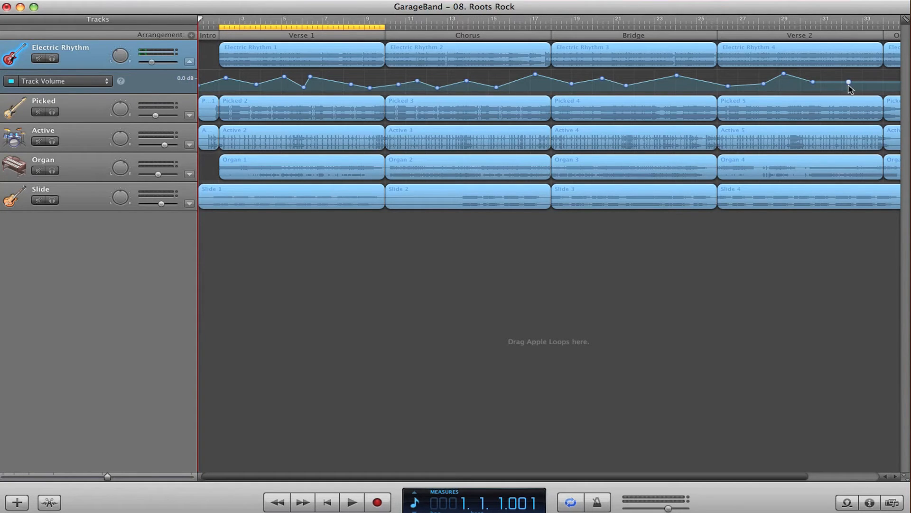
mouse_move(818, 87)
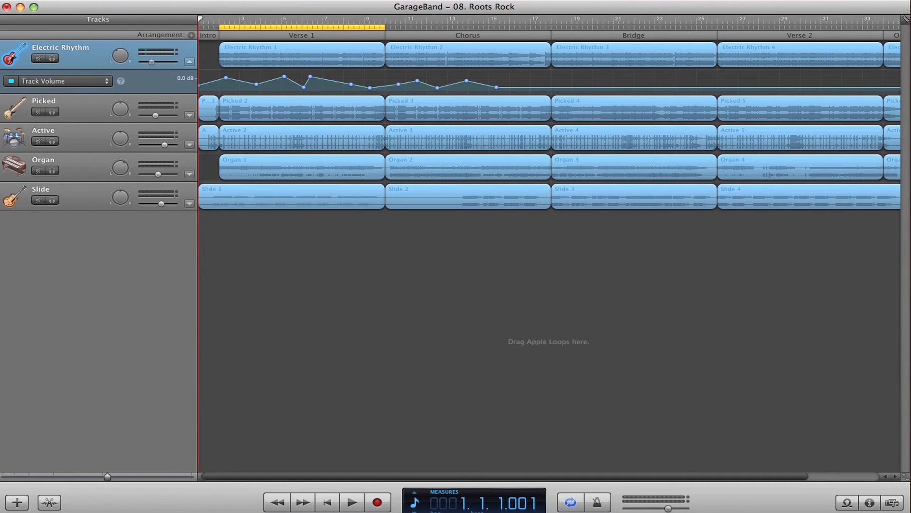
mouse_move(494, 98)
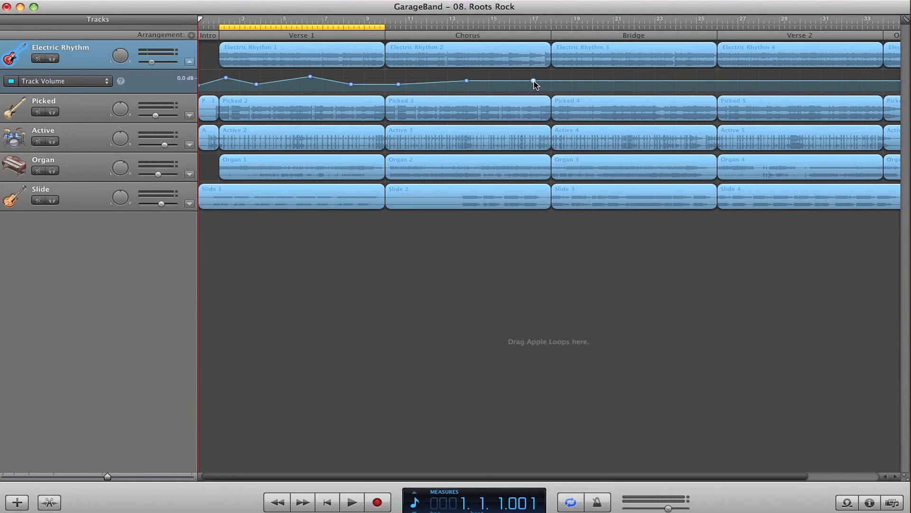
mouse_move(533, 80)
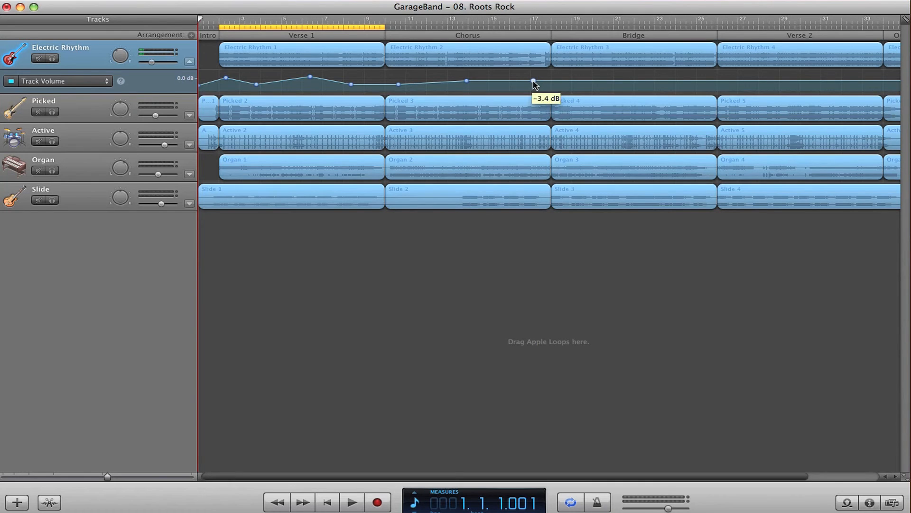
Drag the last Electric Rhythm volume point at -3.4 dB left into Verse 1, clearing the Chorus points
drag(468, 82, 354, 81)
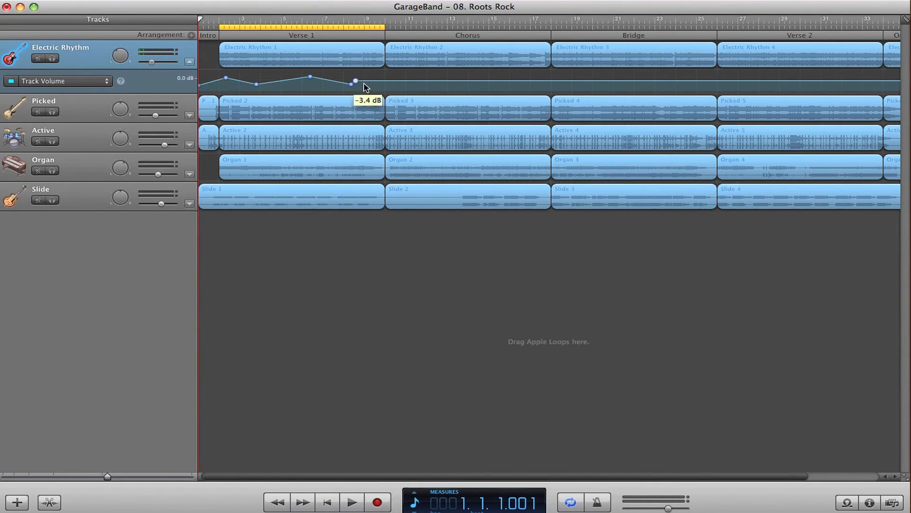